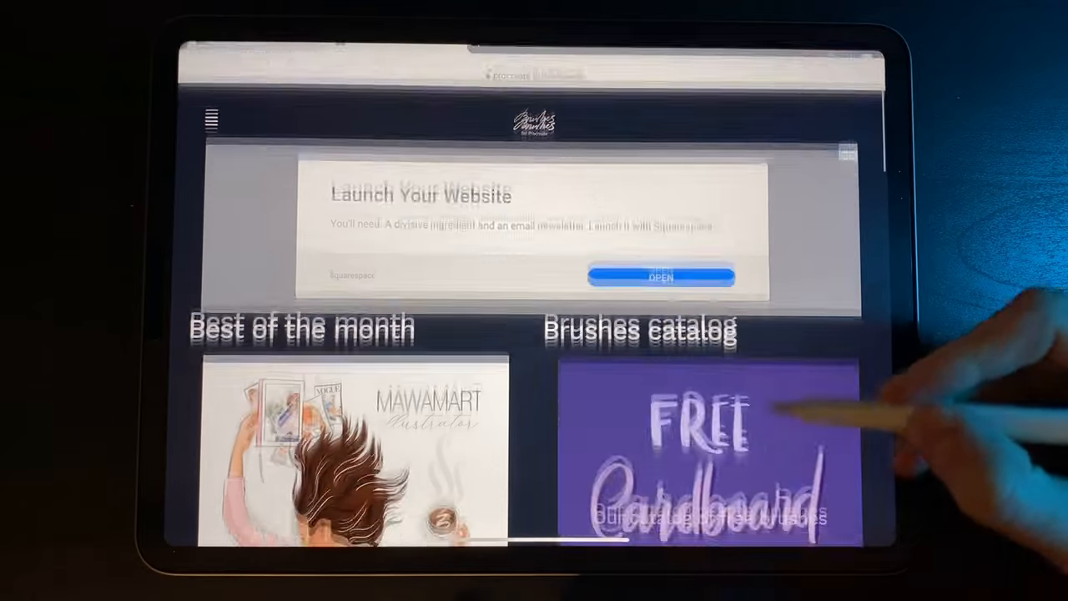
# Browse down the brushes home page in Chrome, then return to its top.
pyautogui.scroll(-3)
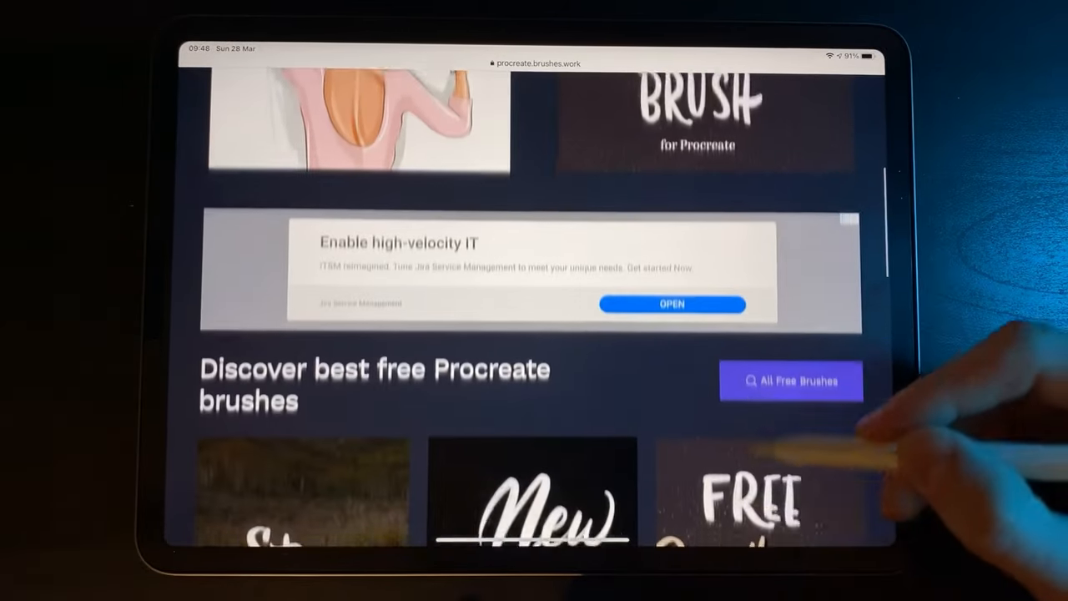
pyautogui.scroll(-3)
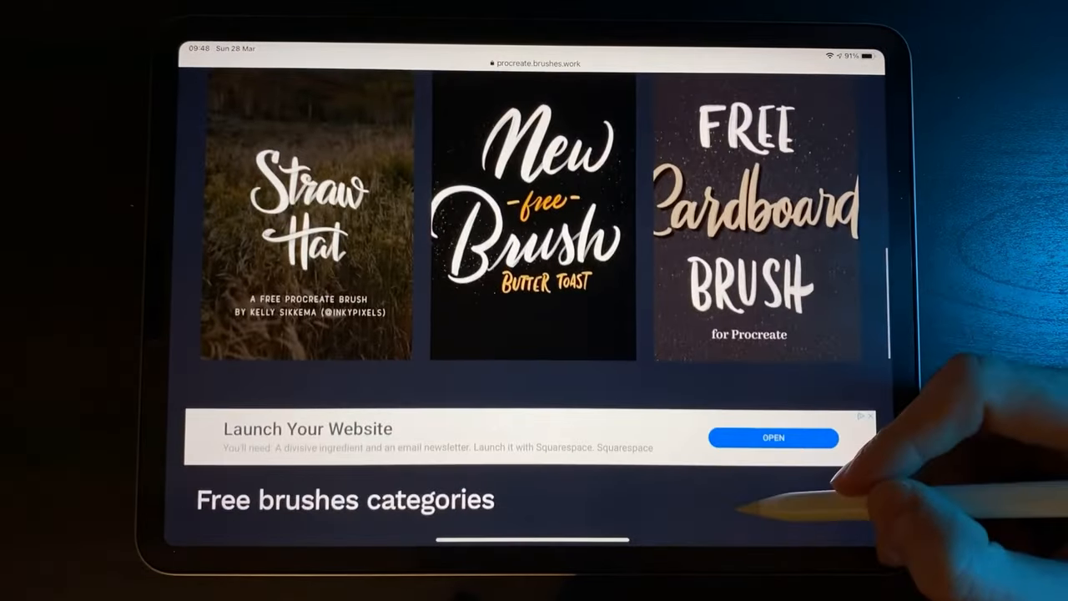
pyautogui.scroll(-3)
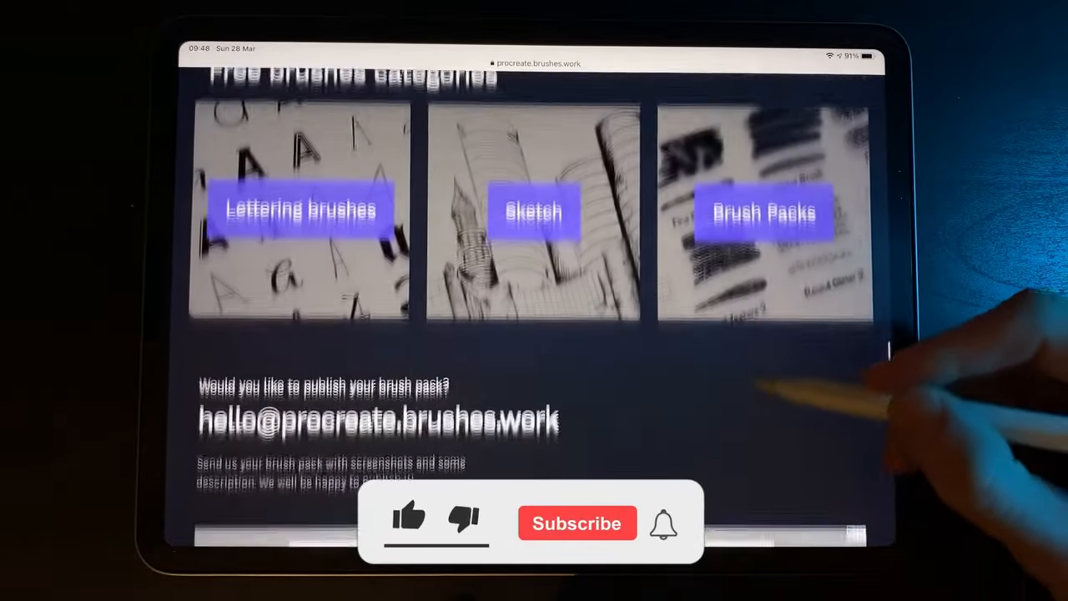
pyautogui.scroll(-3)
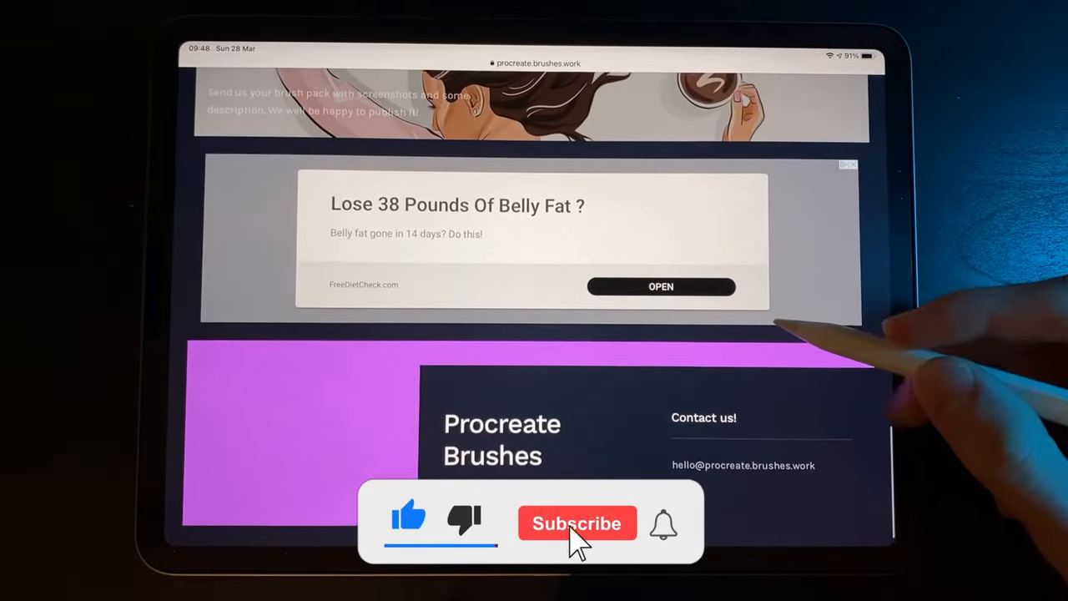
pyautogui.click(578, 524)
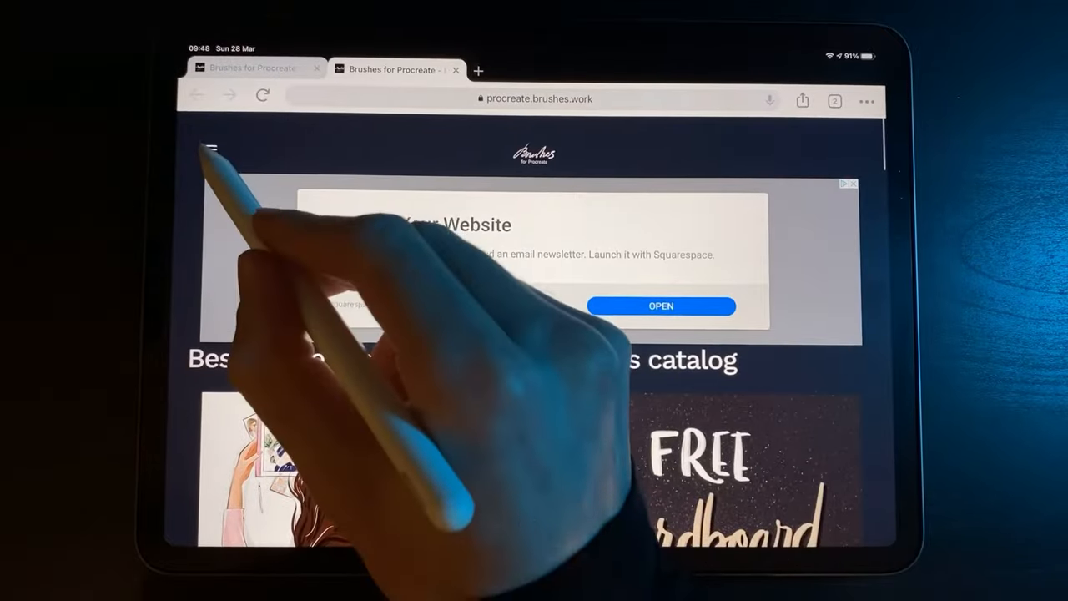
# Enter the free brushes catalog and scroll its listing toward the Space brush.
pyautogui.click(211, 149)
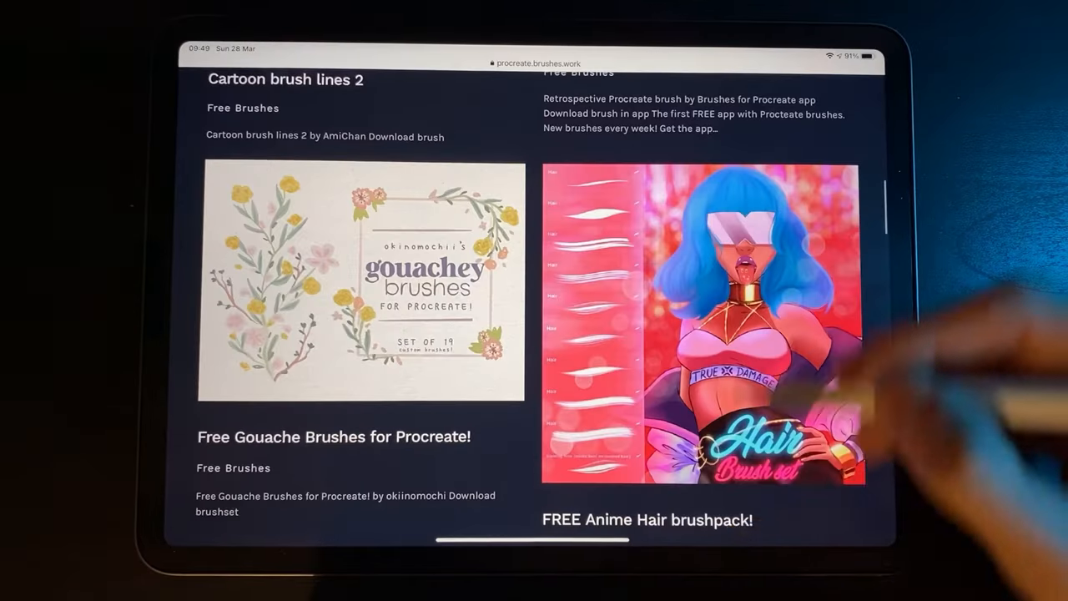
pyautogui.scroll(-3)
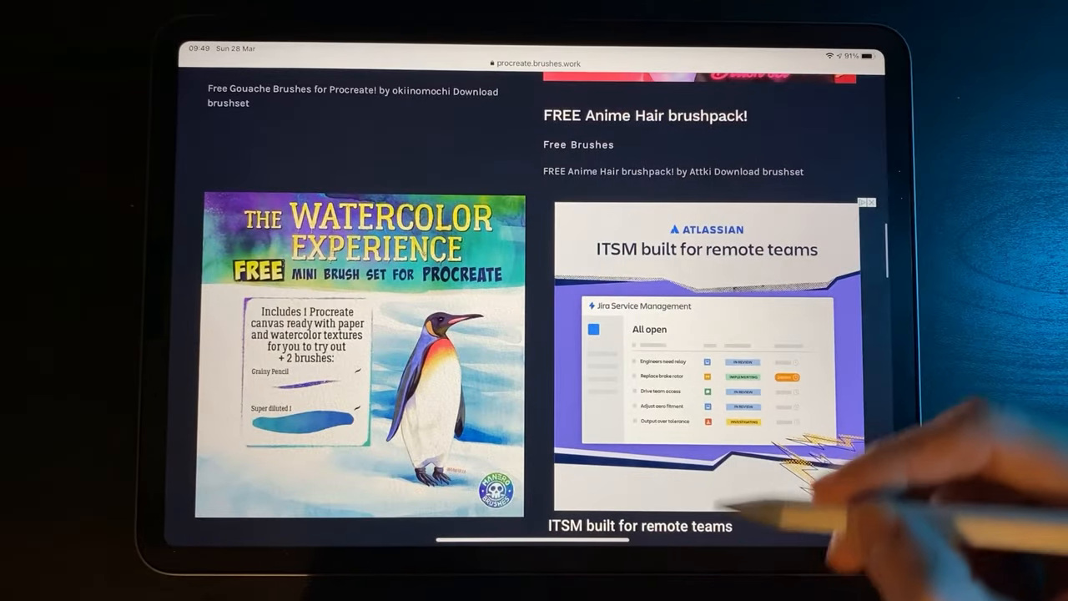
pyautogui.scroll(-3)
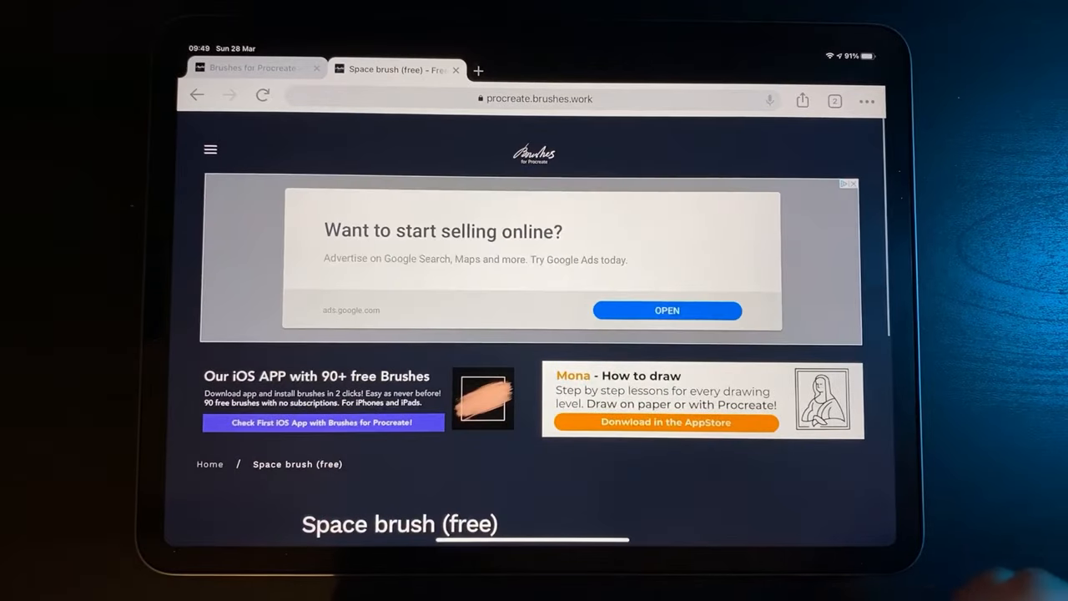
# Download the SpaceBrushes file from the Space brush (free) page in Chrome.
pyautogui.scroll(-3)
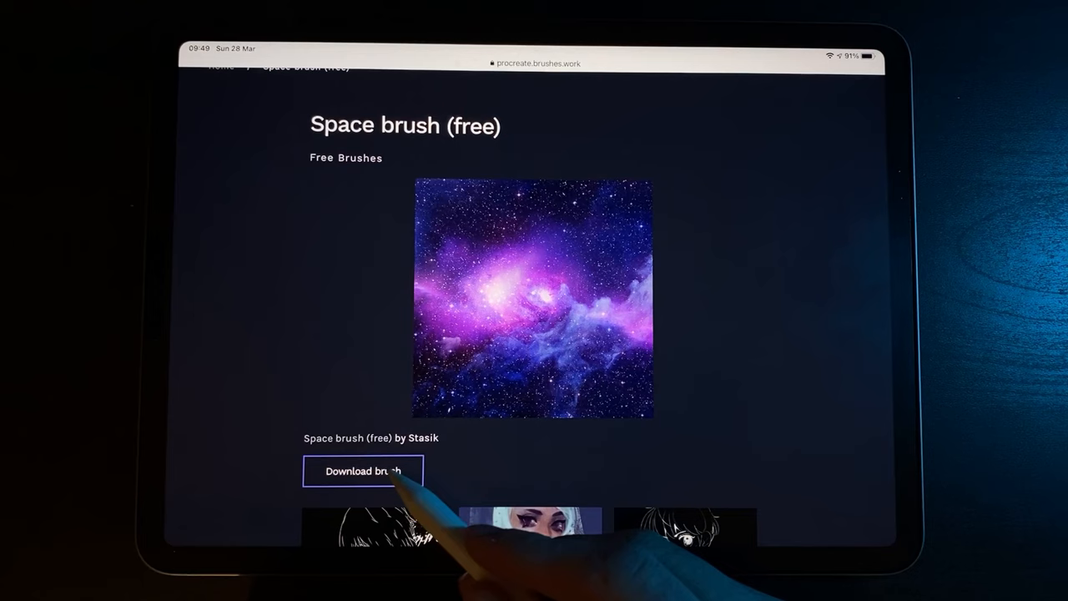
pyautogui.click(362, 470)
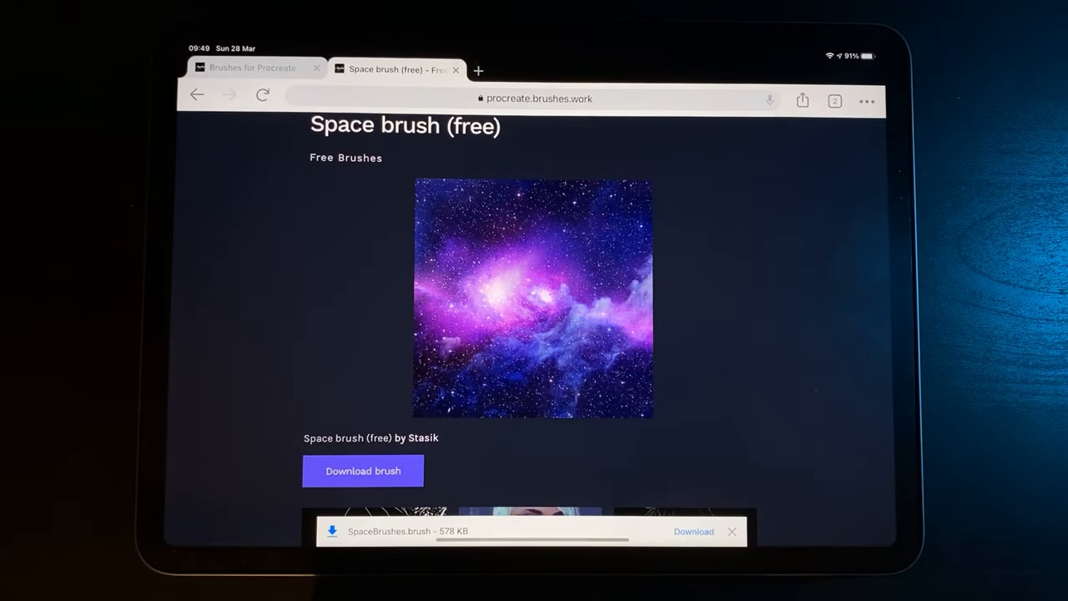
pyautogui.click(694, 531)
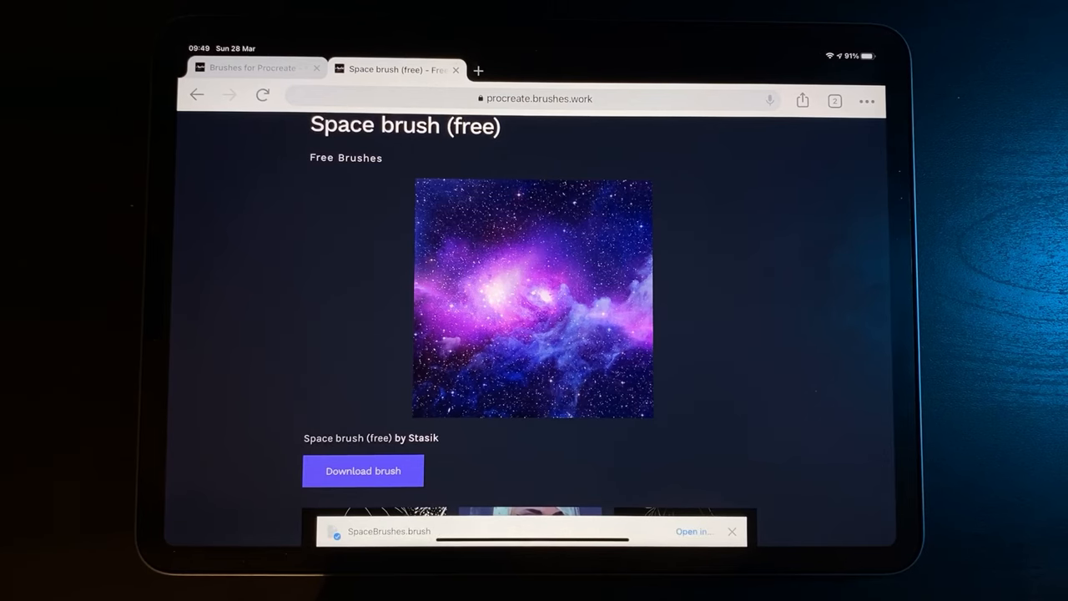
# Send the downloaded SpaceBrushes file to Procreate via Open in….
pyautogui.click(694, 531)
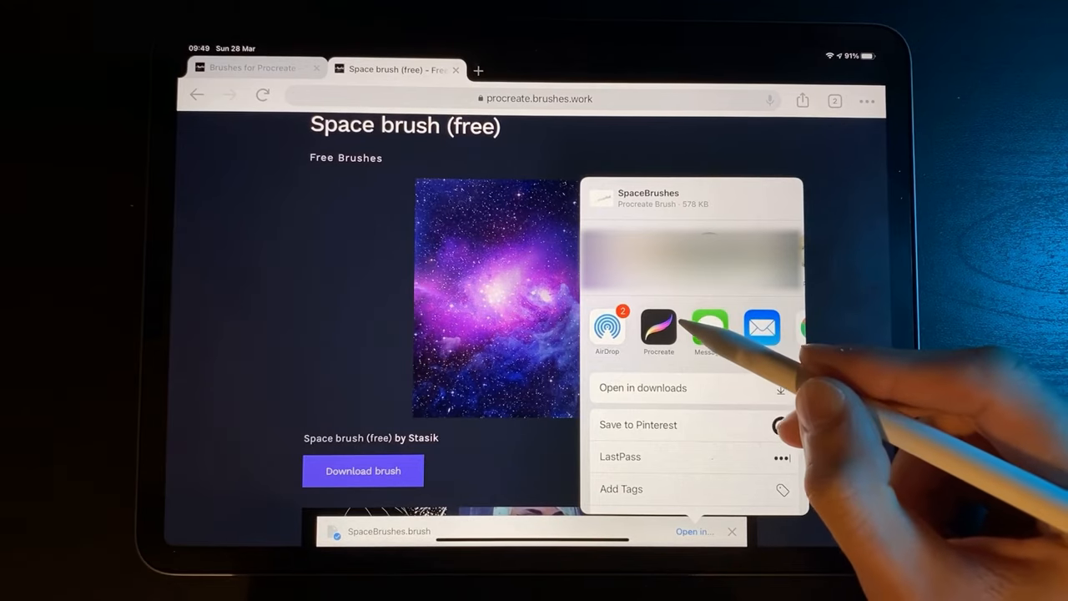
pyautogui.click(658, 330)
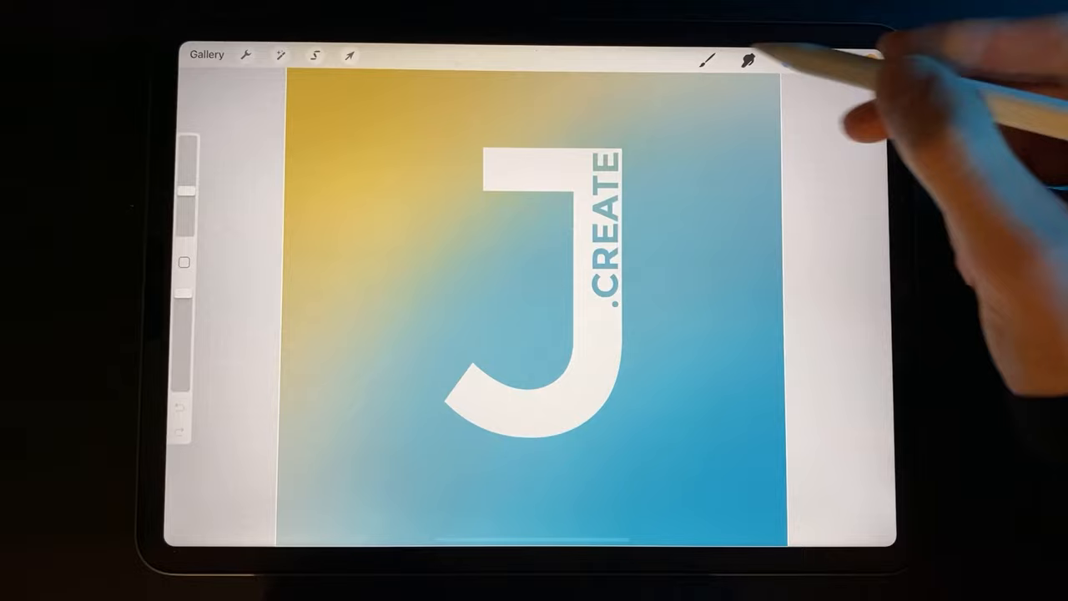
# Browse Procreate's Brush Library sets and brushes looking for the imported Space brush.
pyautogui.click(708, 60)
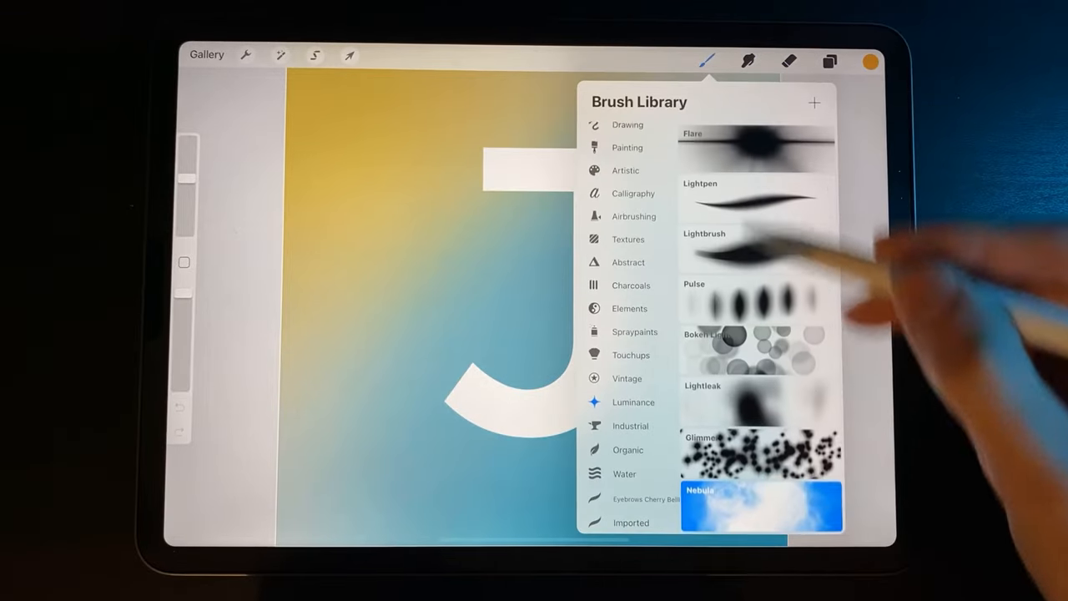
pyautogui.scroll(-3)
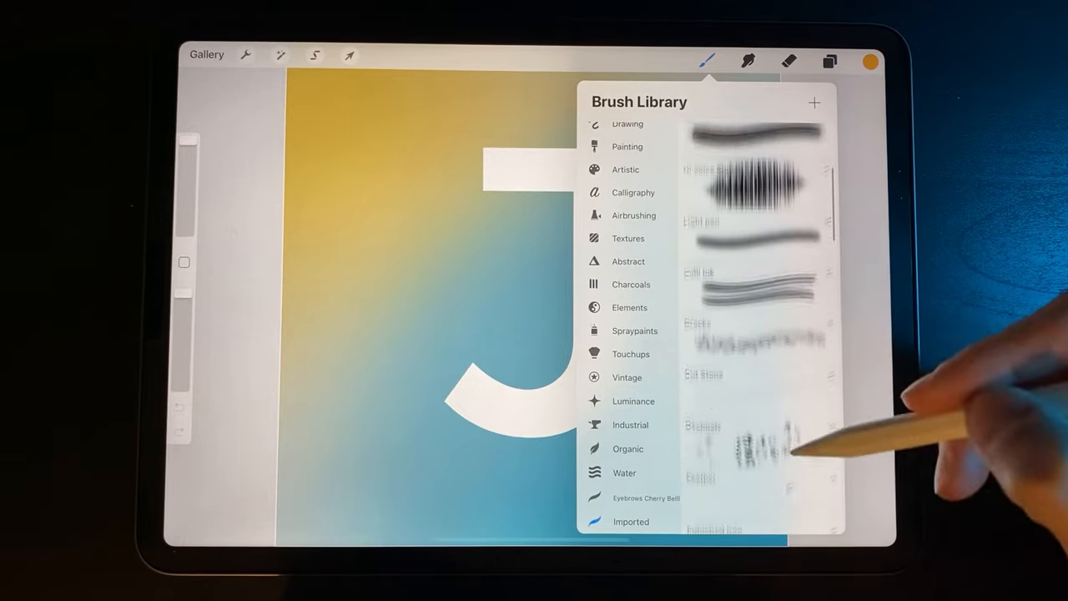
pyautogui.scroll(-3)
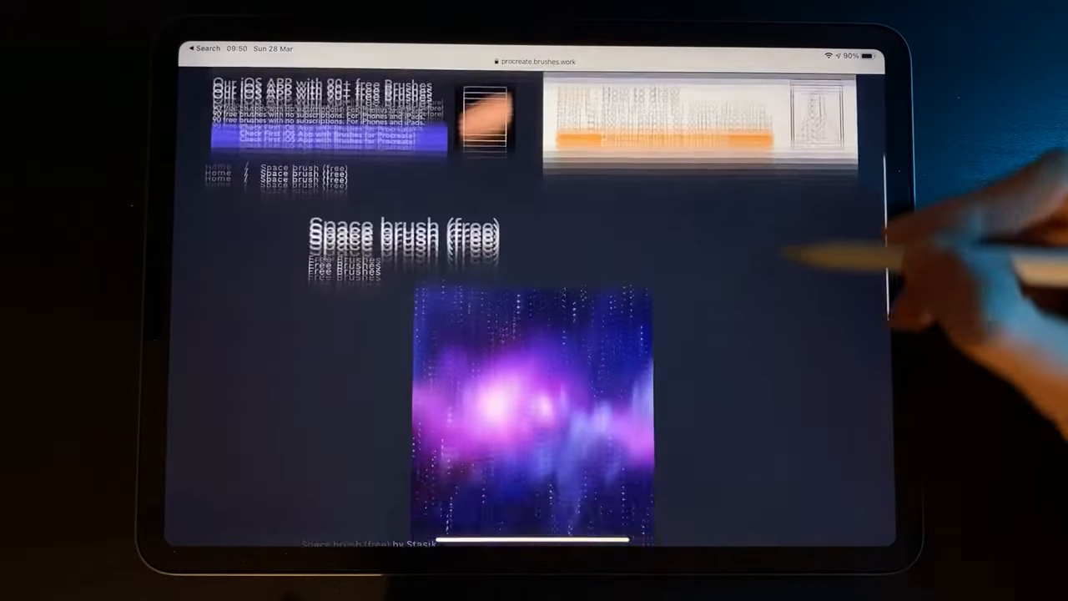
# Download the SpaceBrushes file in Safari and reach it through the Downloads list.
pyautogui.click(364, 451)
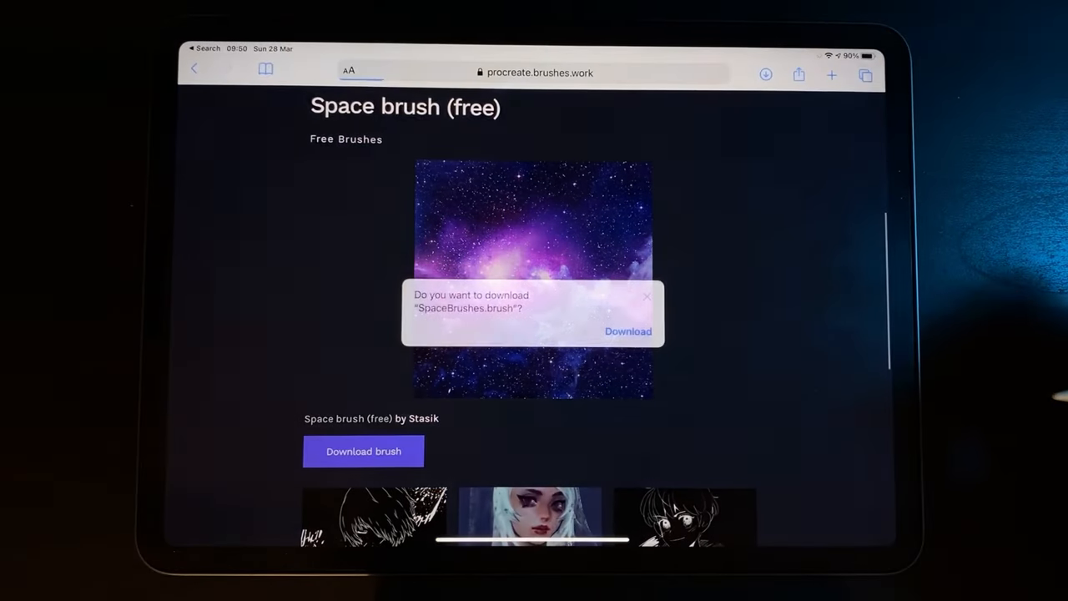
pyautogui.click(627, 330)
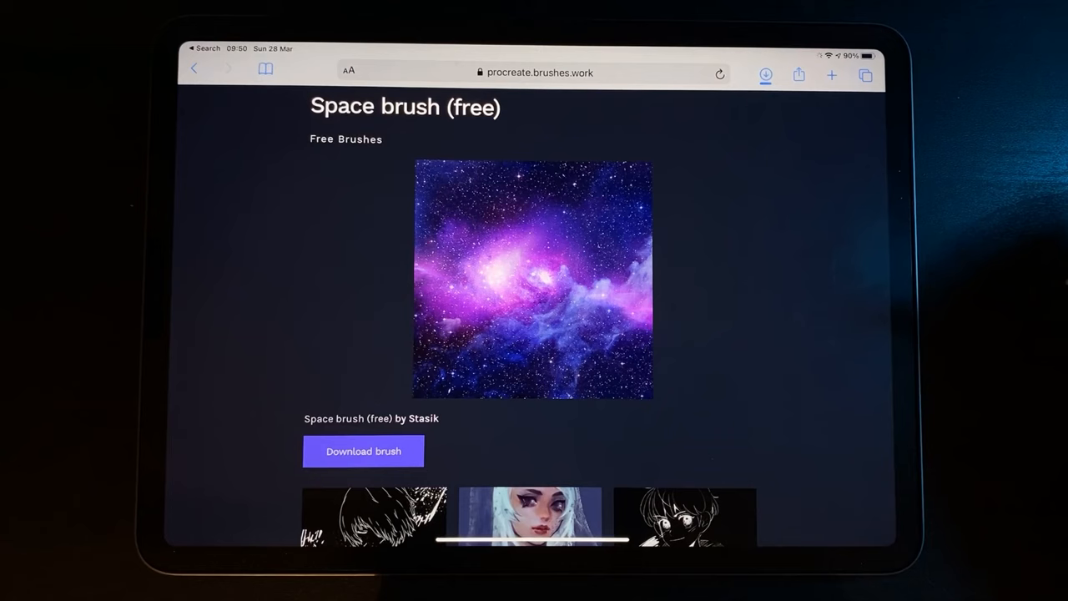
pyautogui.click(765, 74)
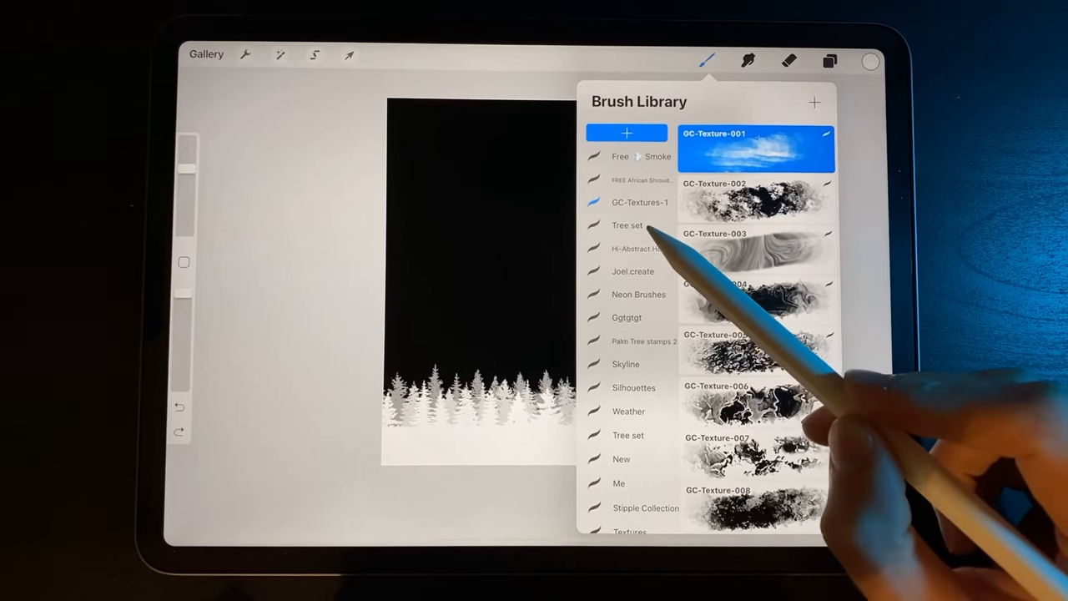
# Show the Tree set brushes in Procreate's Brush Library.
pyautogui.click(627, 224)
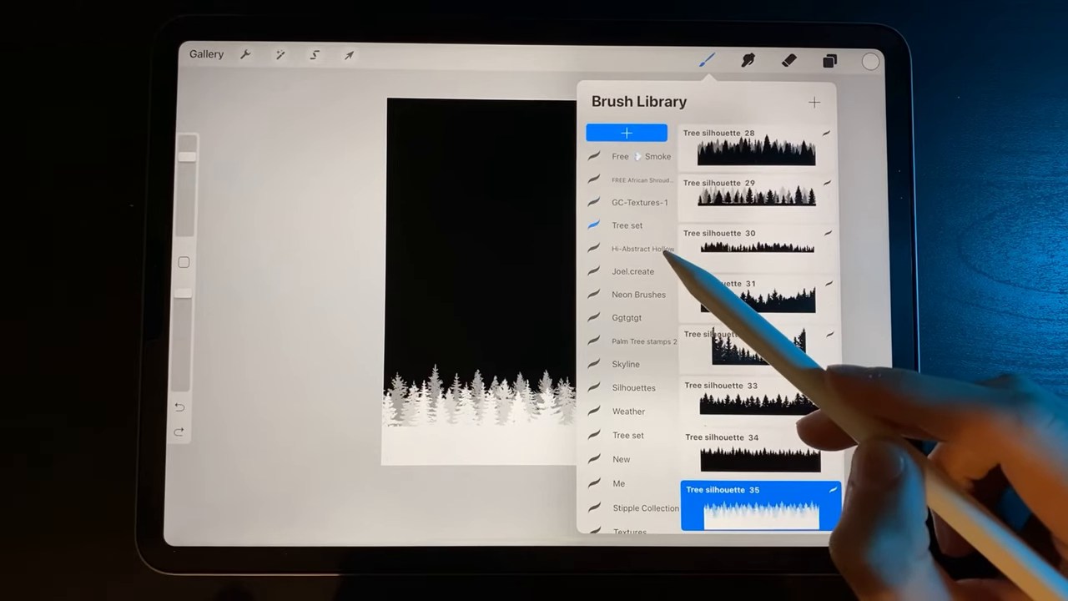